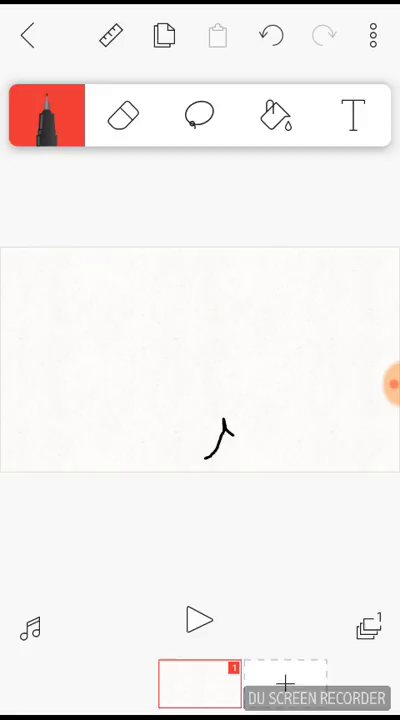
Draw the large black head circle, erasing and reworking stray strokes as needed
left_click(48, 114)
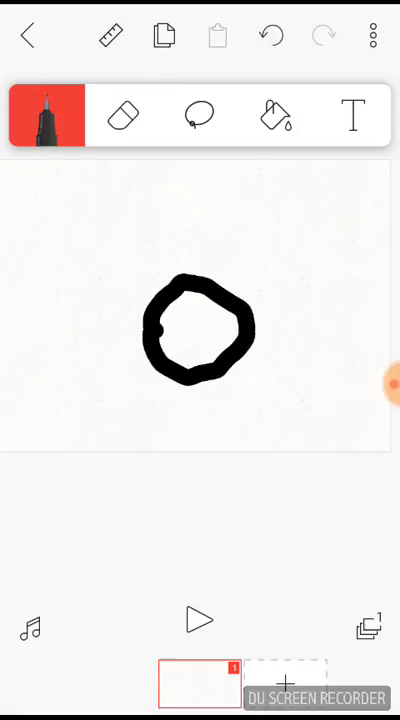
left_click(124, 114)
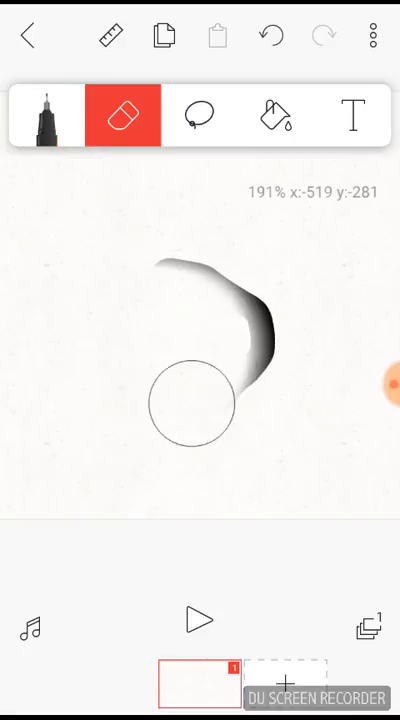
left_click(120, 114)
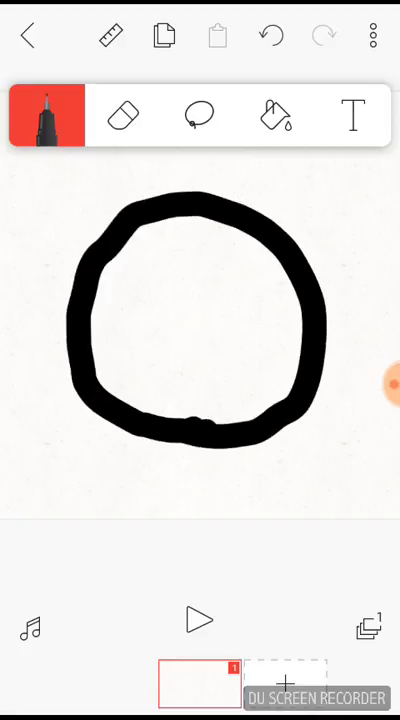
left_click_drag(160, 430, 144, 490)
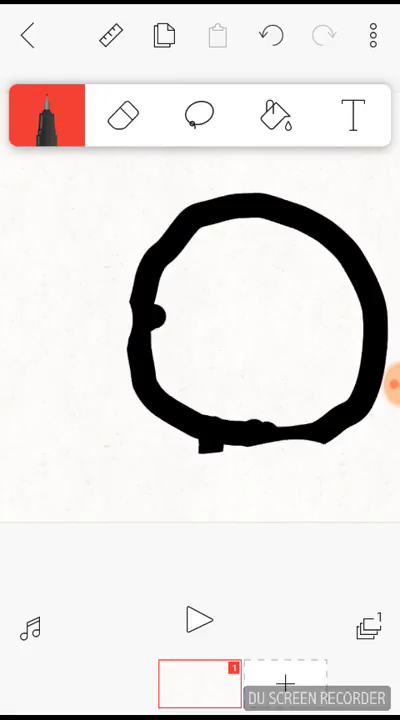
left_click(124, 114)
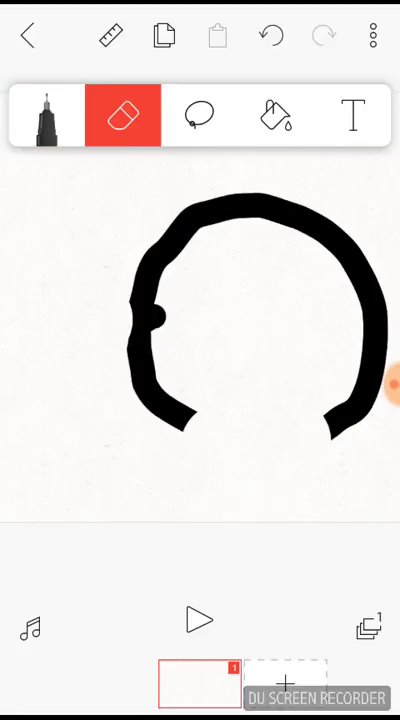
left_click(48, 114)
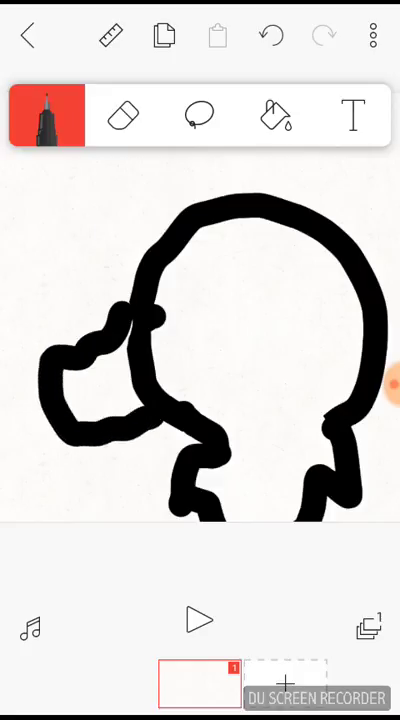
Erase the rough snout stroke and redraw the snout jutting out on the left
left_click(124, 114)
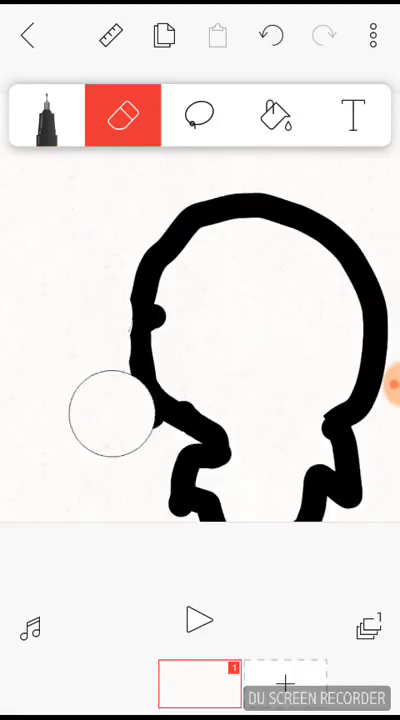
left_click(48, 114)
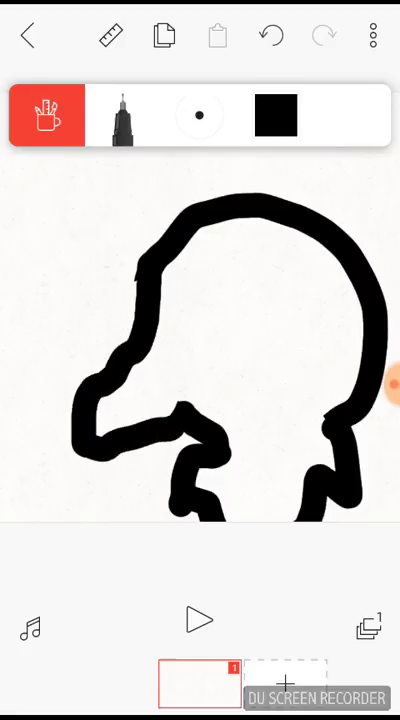
left_click(124, 116)
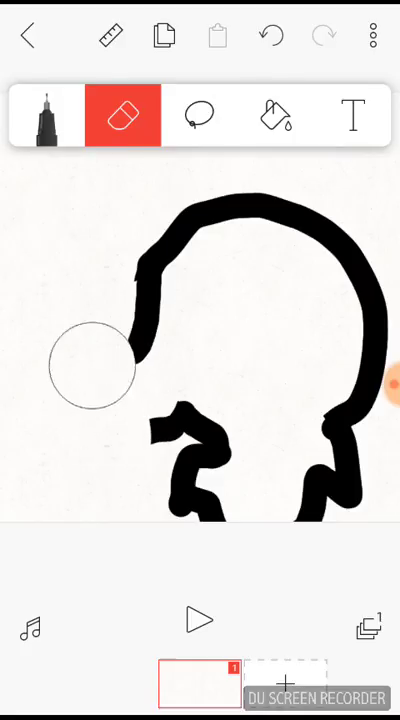
left_click_drag(90, 364, 130, 250)
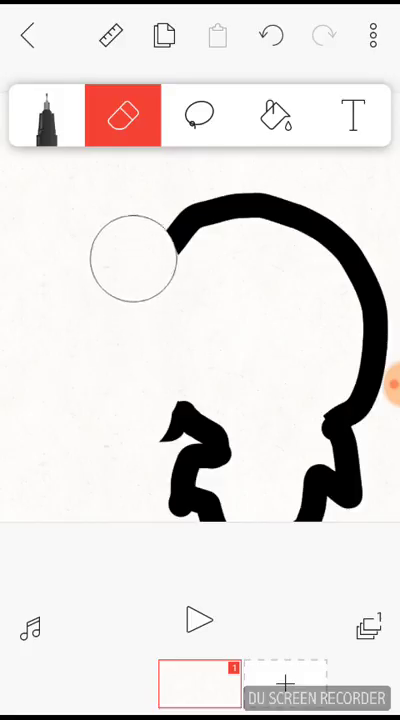
left_click(48, 114)
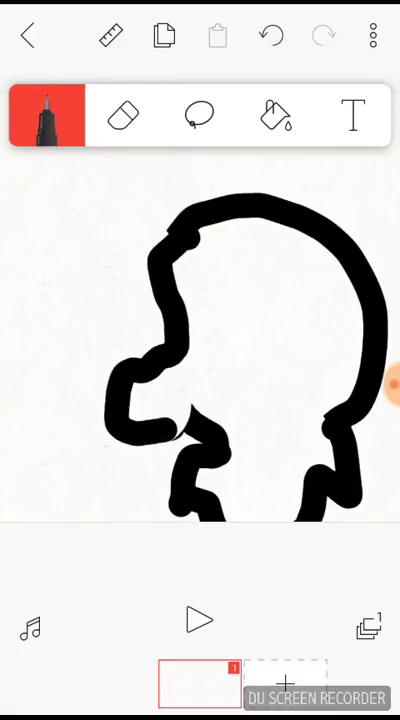
Draw the pointed ear, the eye and the wavy collar line, trimming the ear outline with the eraser
left_click(122, 114)
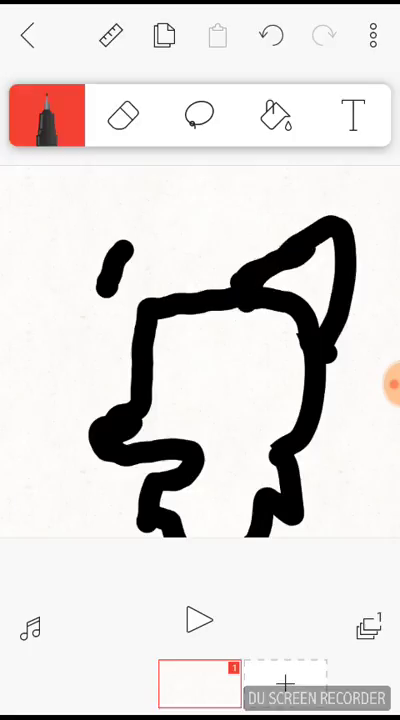
left_click(124, 114)
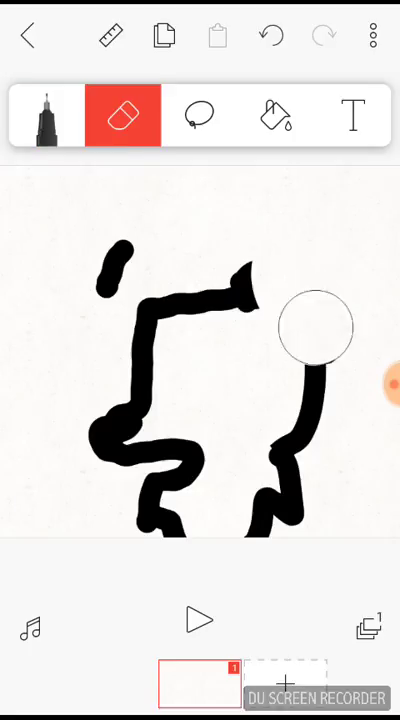
left_click(48, 114)
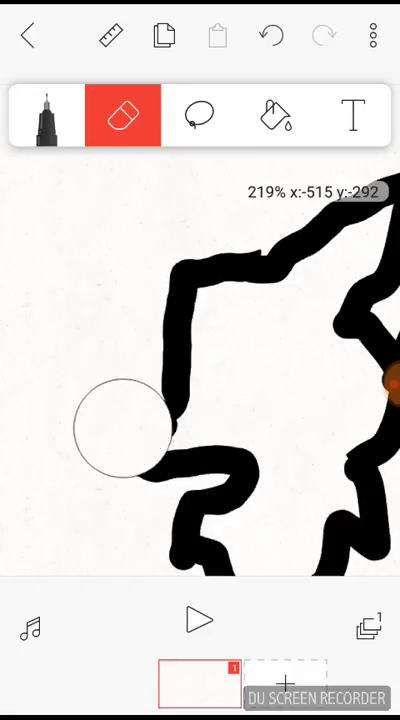
left_click(48, 116)
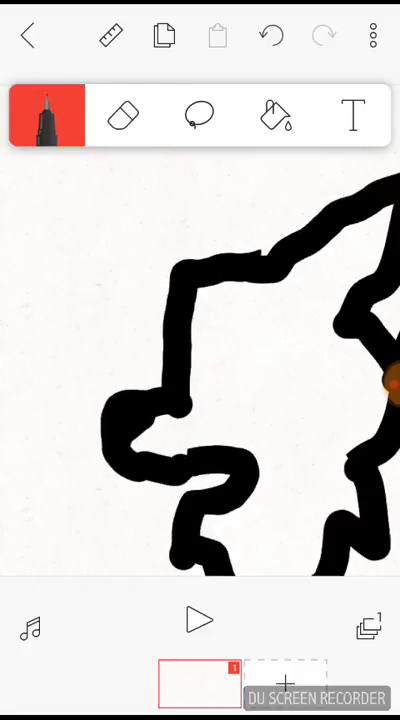
left_click(48, 116)
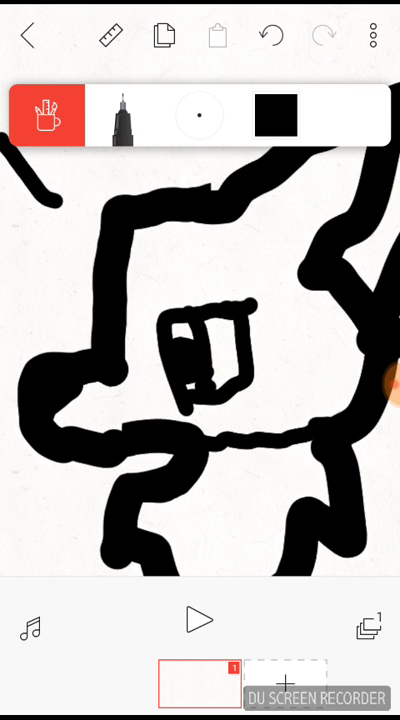
Rework the lower outline, paint a pale cream patch at the bottom and choose pale cream in the picker
left_click_drag(204, 464, 320, 470)
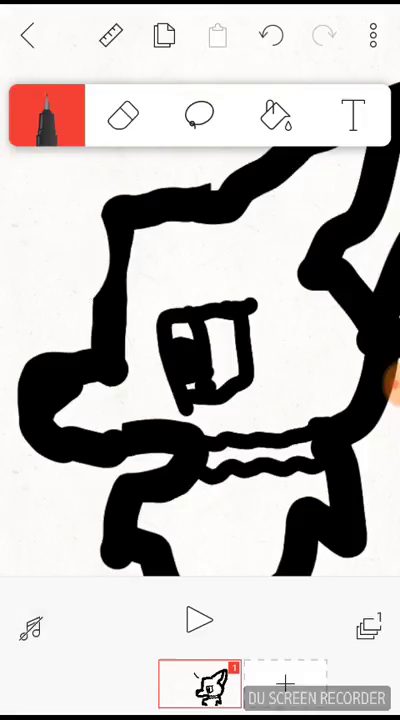
left_click(124, 114)
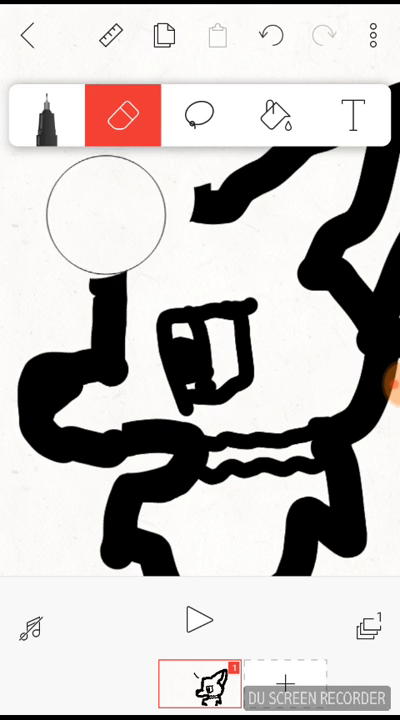
left_click(48, 114)
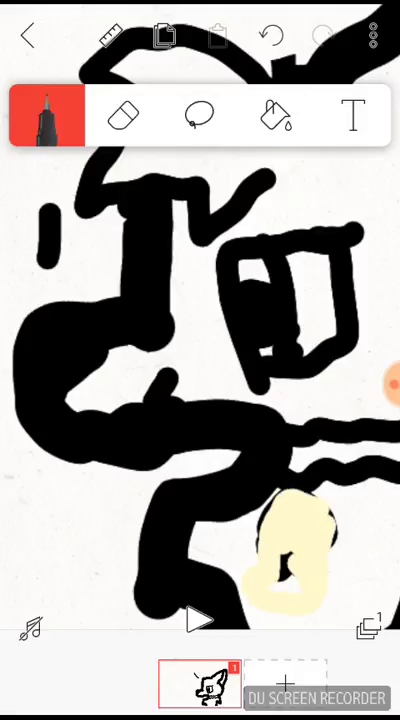
left_click(124, 116)
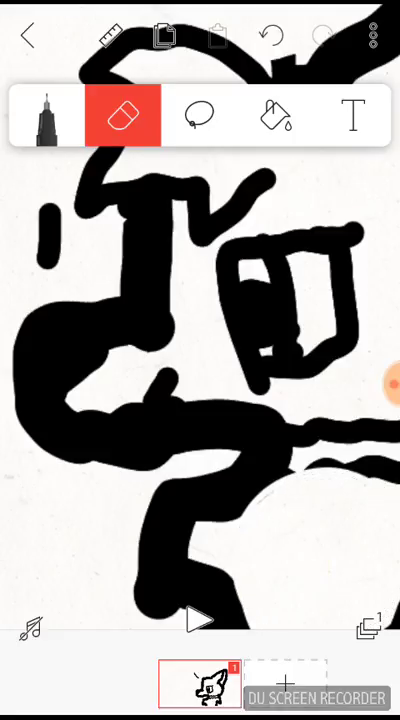
left_click(48, 114)
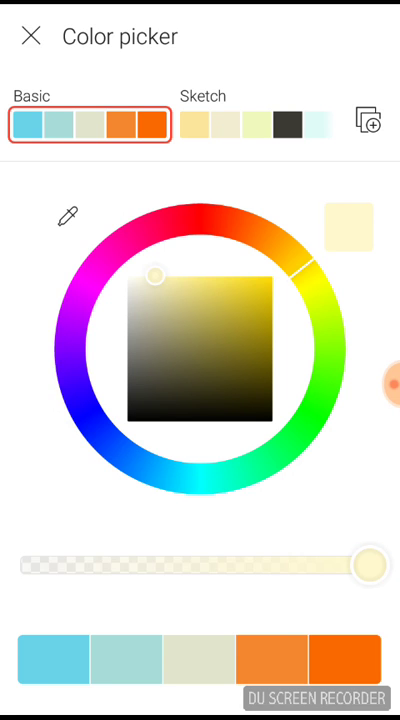
Pick bright orange and paint the collar band across the neck, erasing the stray orange line
left_click_drag(156, 276, 270, 424)
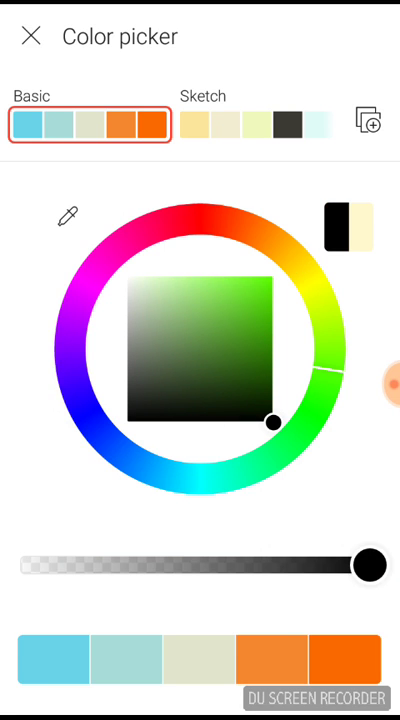
left_click_drag(332, 356, 268, 276)
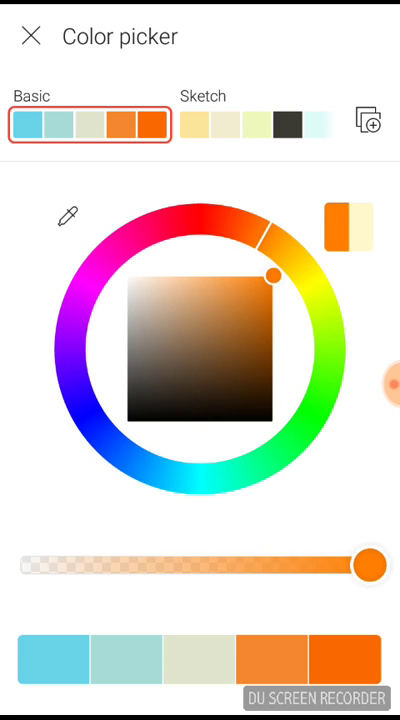
left_click(30, 36)
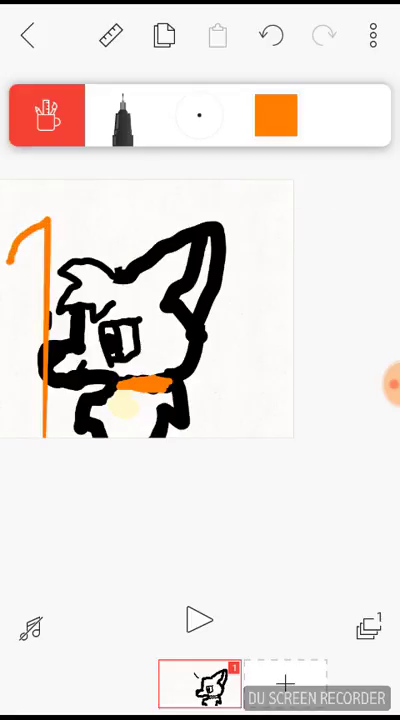
left_click(124, 114)
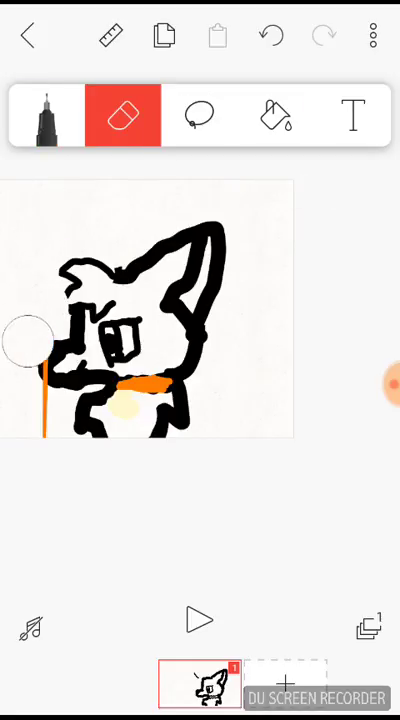
left_click(48, 114)
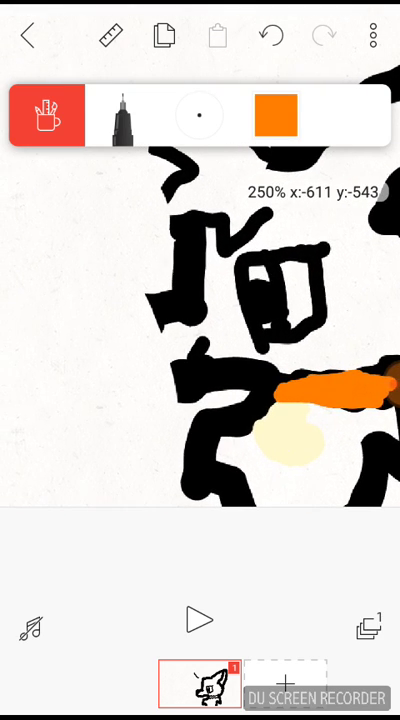
Set the drawing colour back to black and resume redrawing the lower-face strokes
left_click(48, 114)
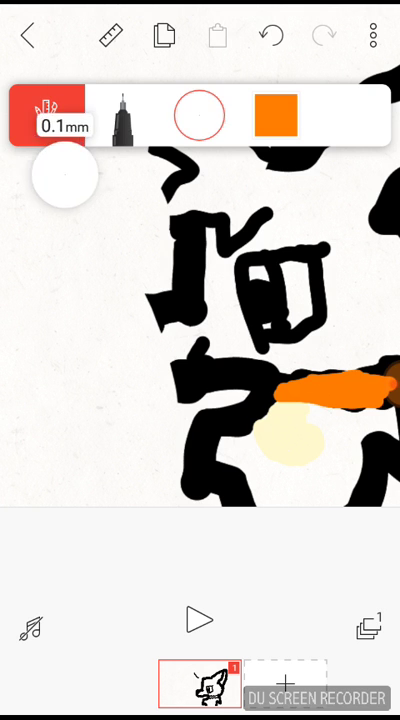
left_click(276, 114)
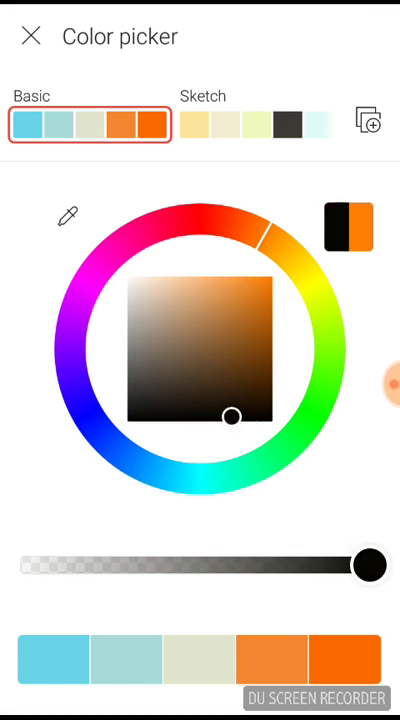
left_click(32, 36)
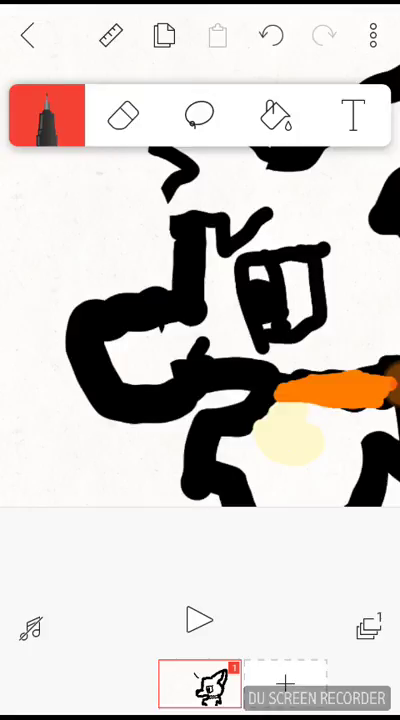
left_click(122, 114)
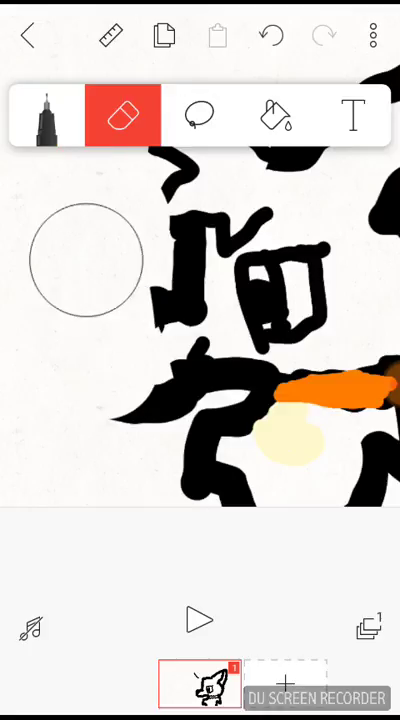
left_click(48, 114)
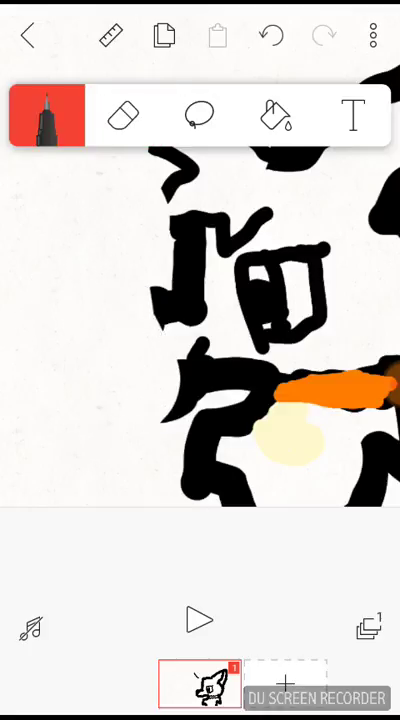
With a brush about 2.4 mm thick, join the black outline along the left of the face and ears
left_click(48, 114)
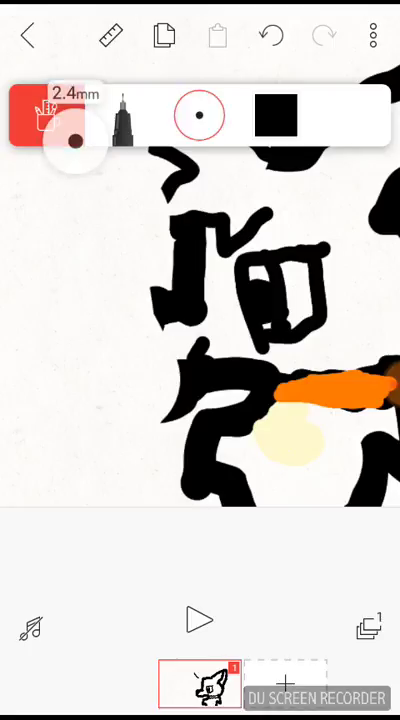
left_click(48, 114)
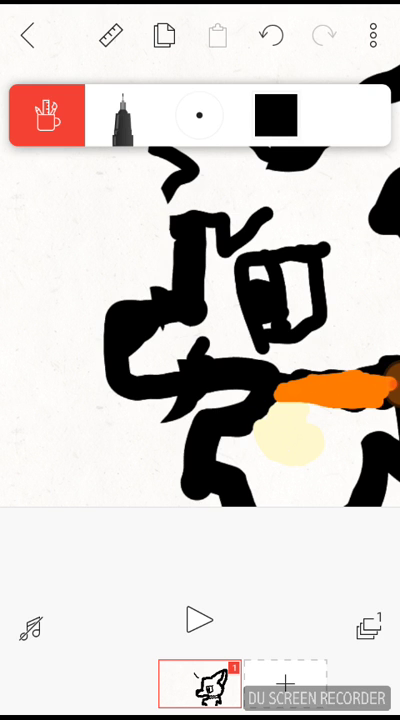
left_click(276, 116)
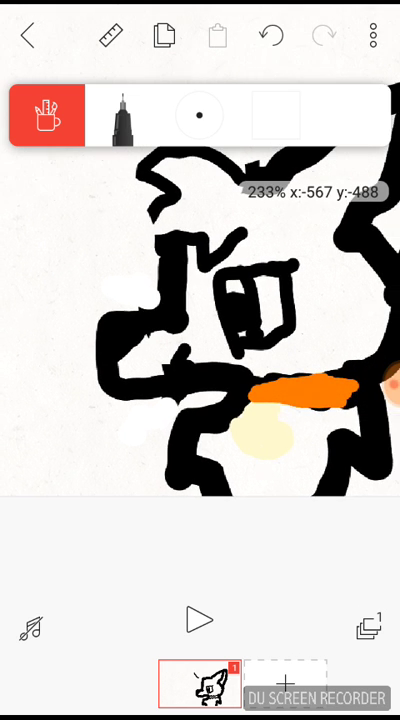
left_click(276, 114)
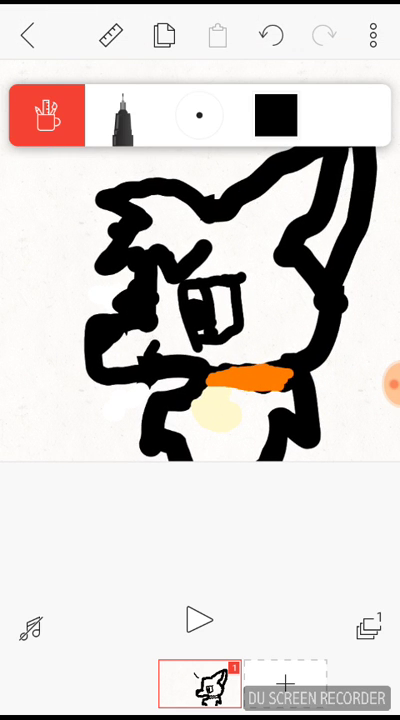
left_click(276, 116)
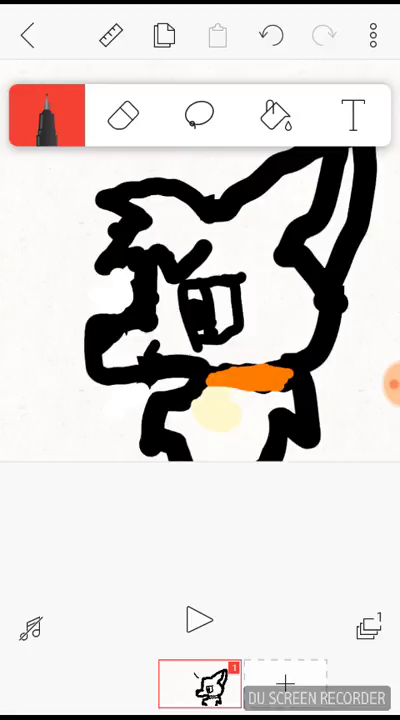
Paint the inside of the right ear pink, then return to the colour picker
left_click(48, 114)
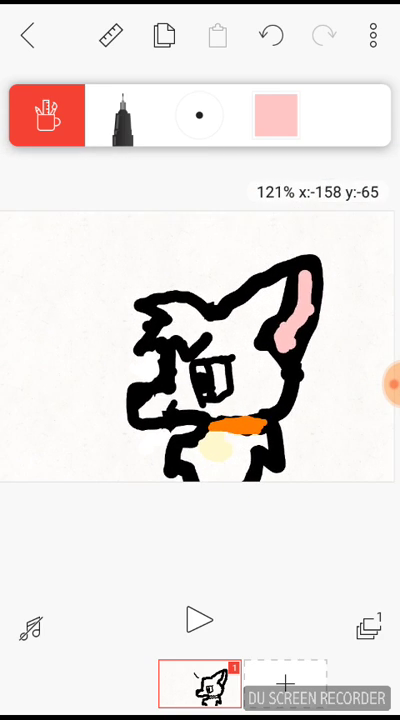
left_click(276, 114)
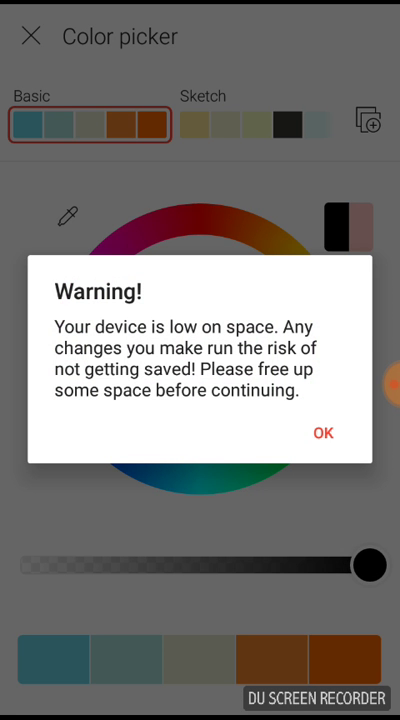
Dismiss the low-space warning, letter 'LPS' in black and sketch a ridged cupcake left of the wolf
left_click(322, 432)
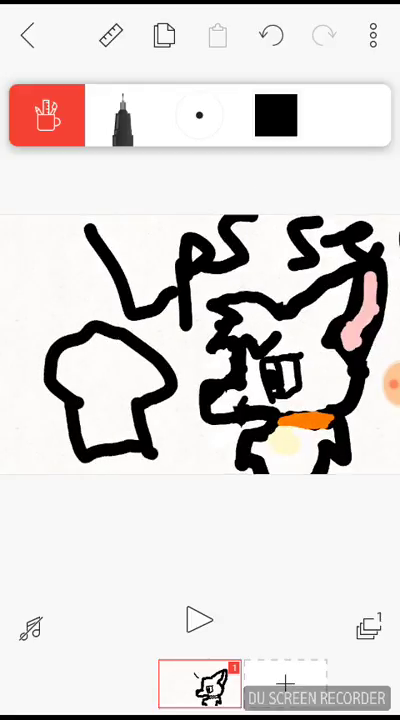
left_click_drag(96, 400, 120, 440)
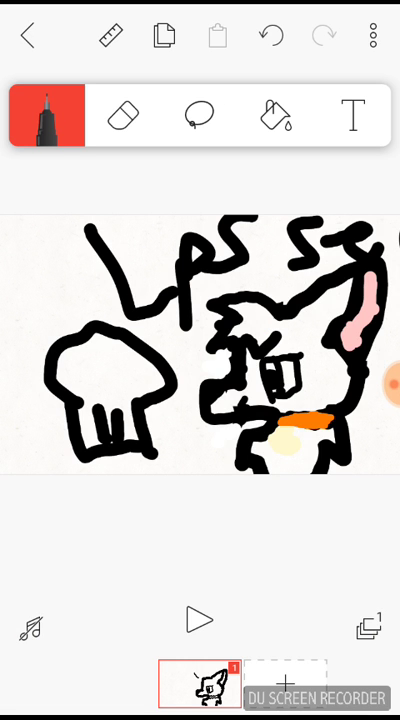
left_click(386, 384)
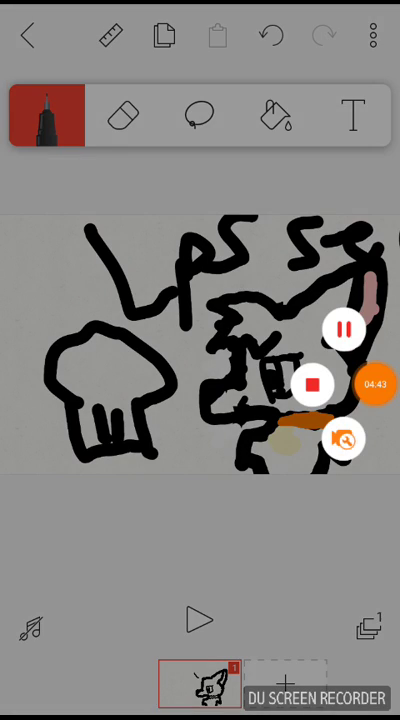